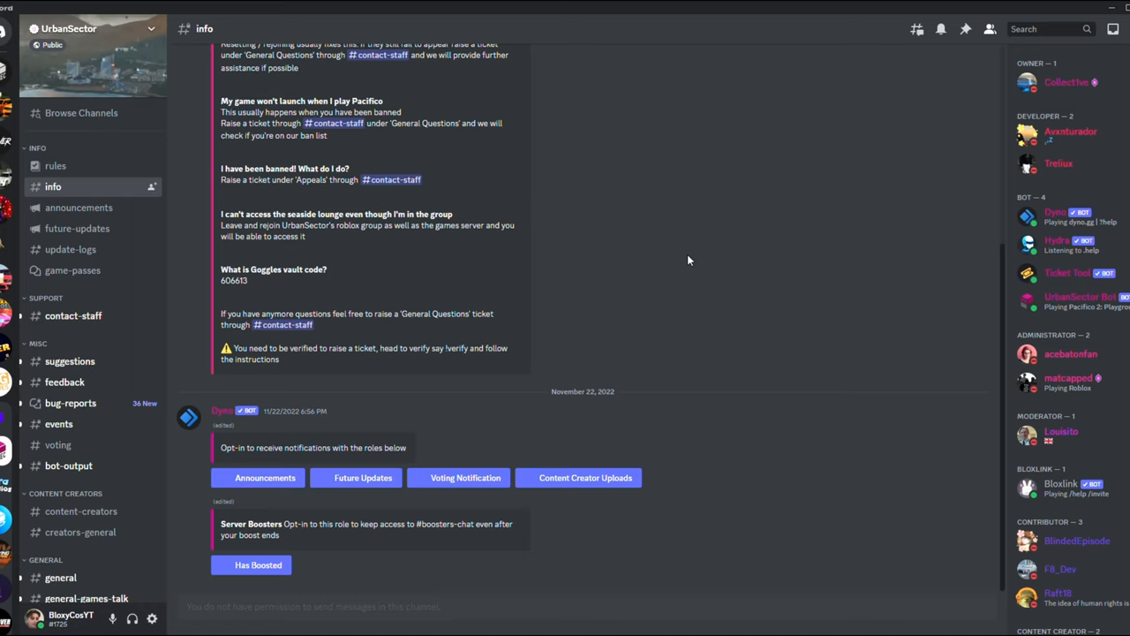
mouse_move(79, 207)
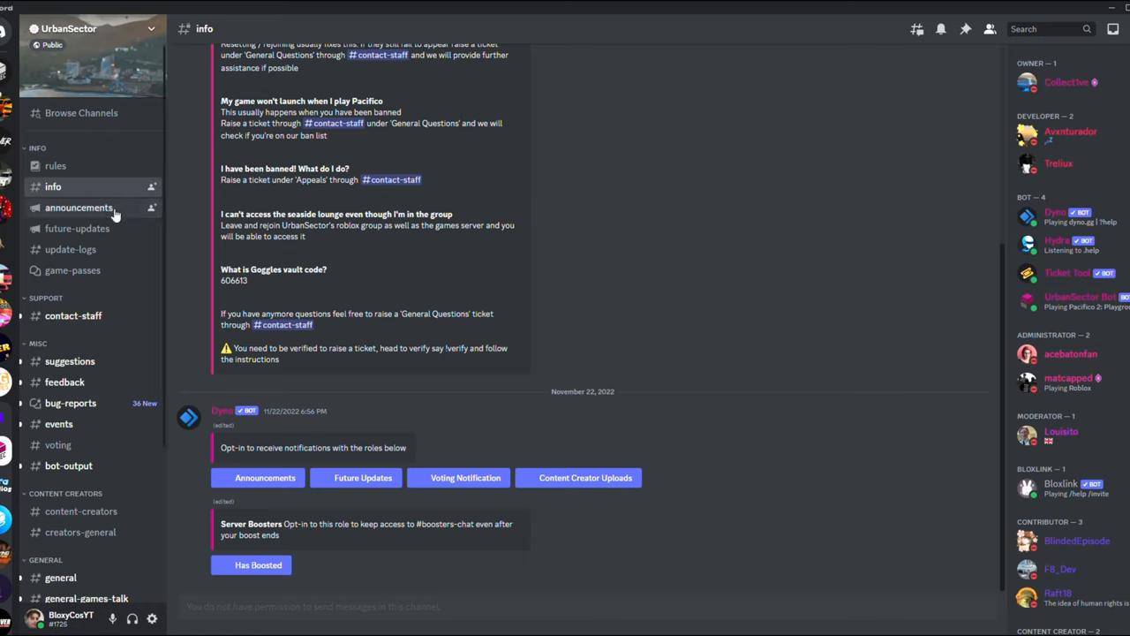
mouse_move(106, 212)
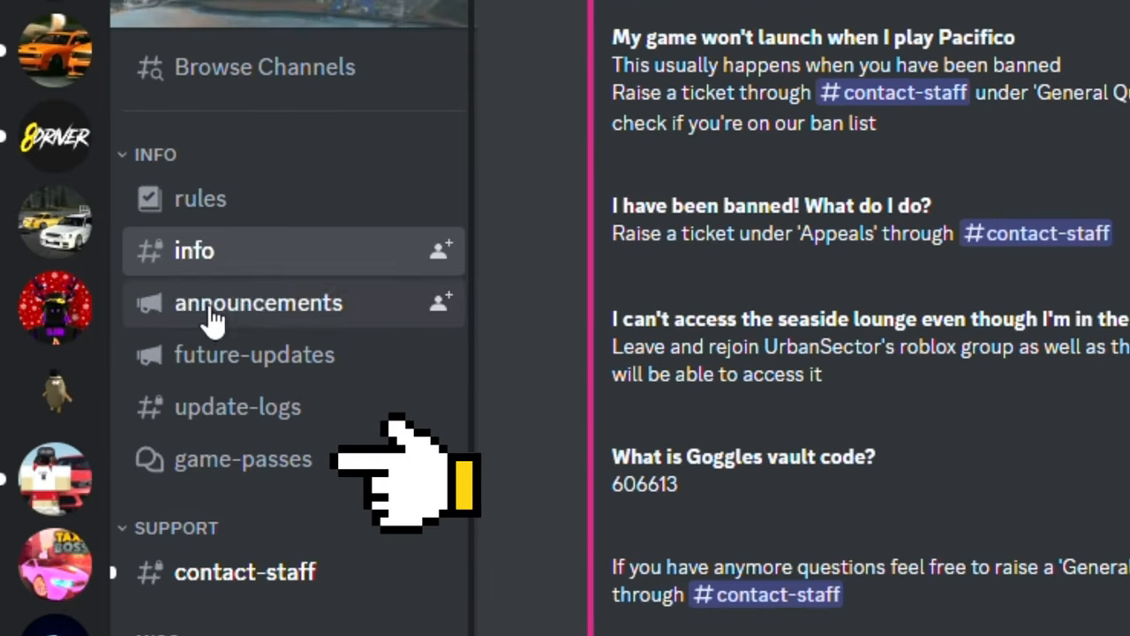
Open the game-passes forum and bring up the Home Pack PREMIUM post with its Roblox link
click(242, 460)
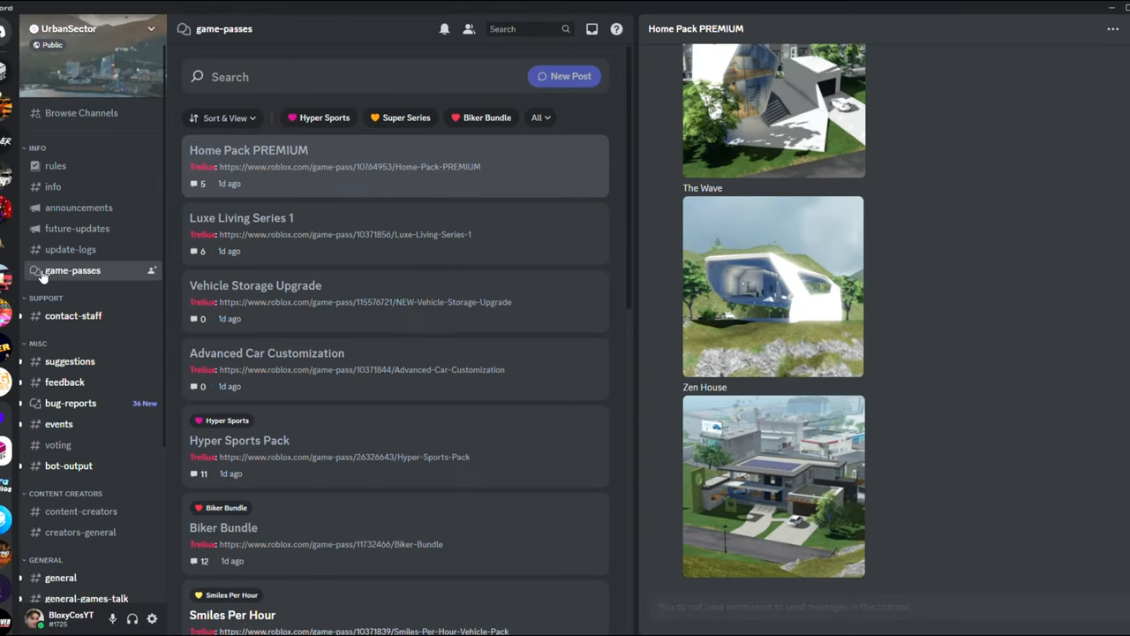
scroll(down, 3)
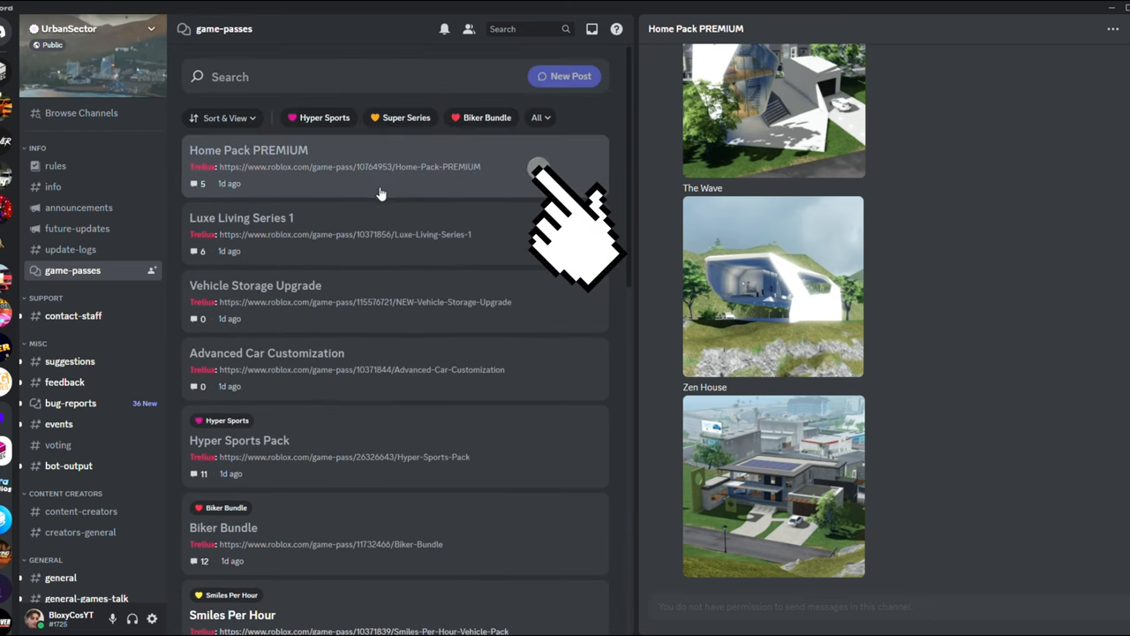
click(249, 150)
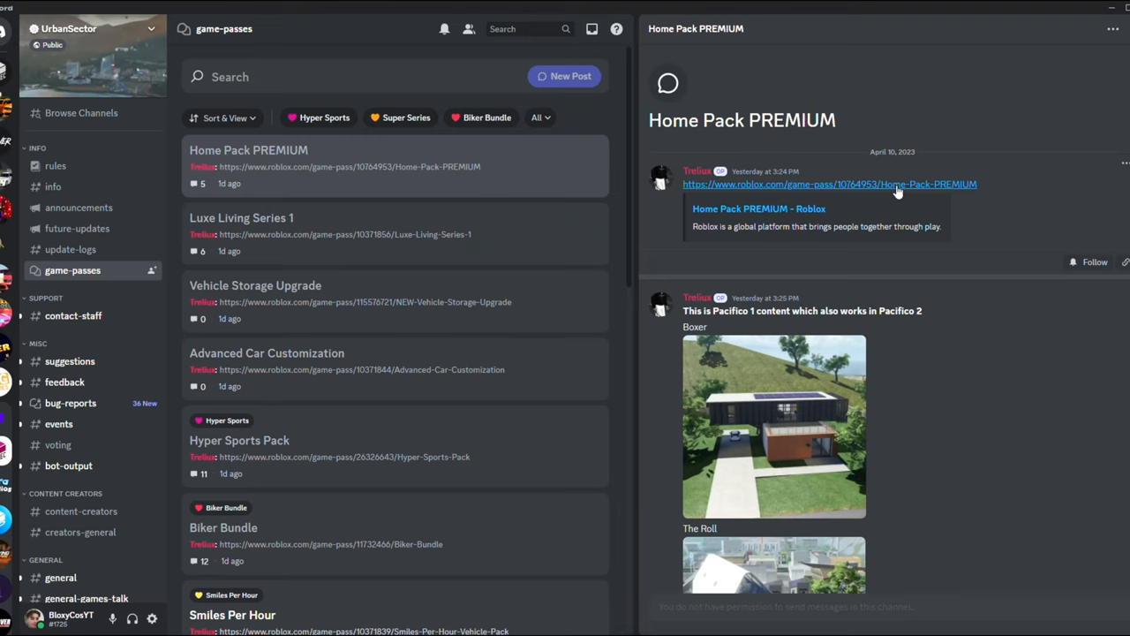
Scroll through the Home Pack PREMIUM house pictures and Hyper Sports Pack supercar images
scroll(up, 3)
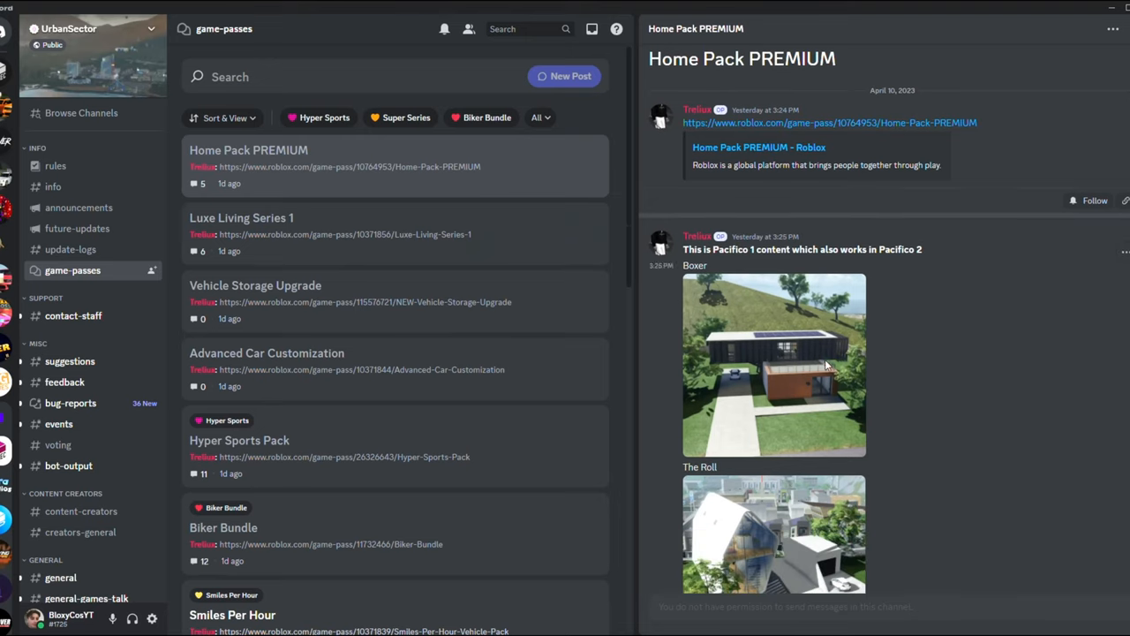
scroll(up, 3)
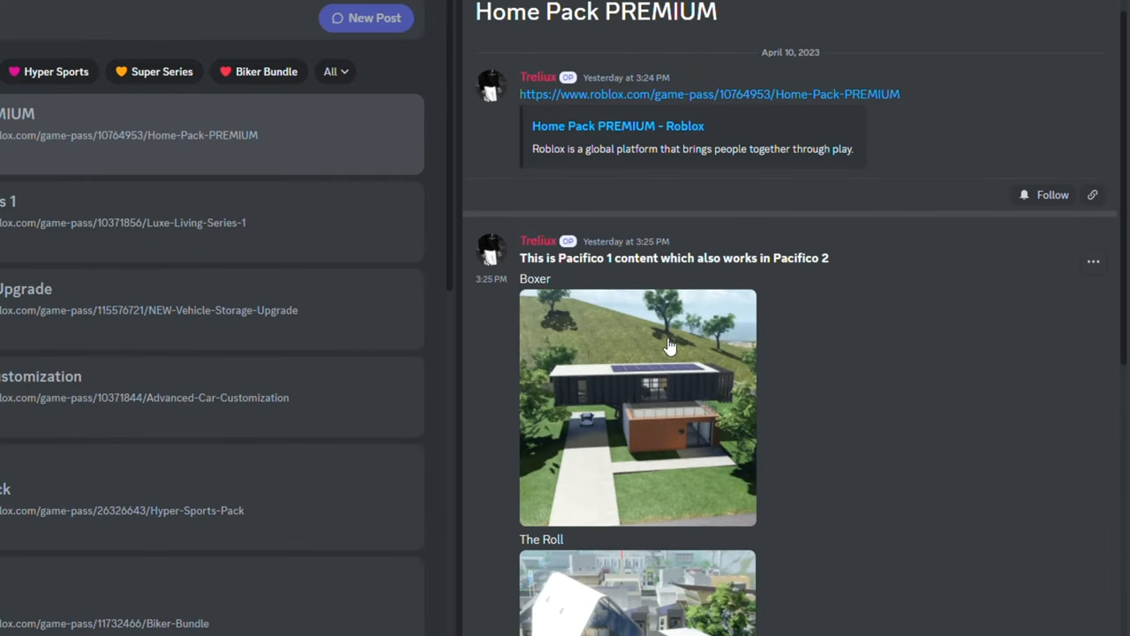
scroll(down, 3)
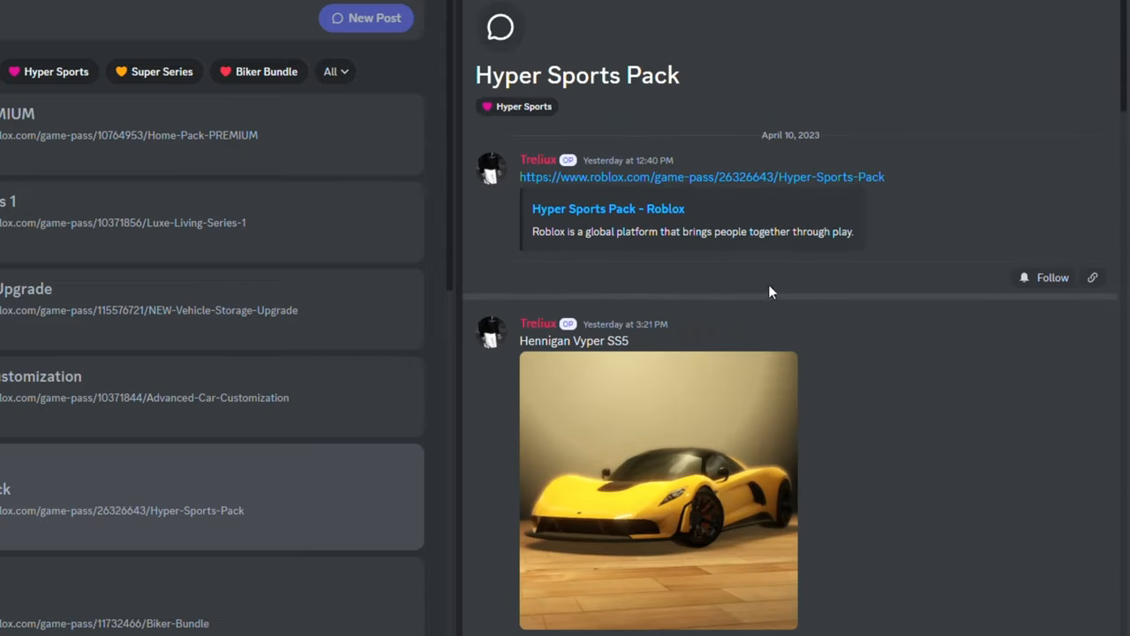
scroll(down, 3)
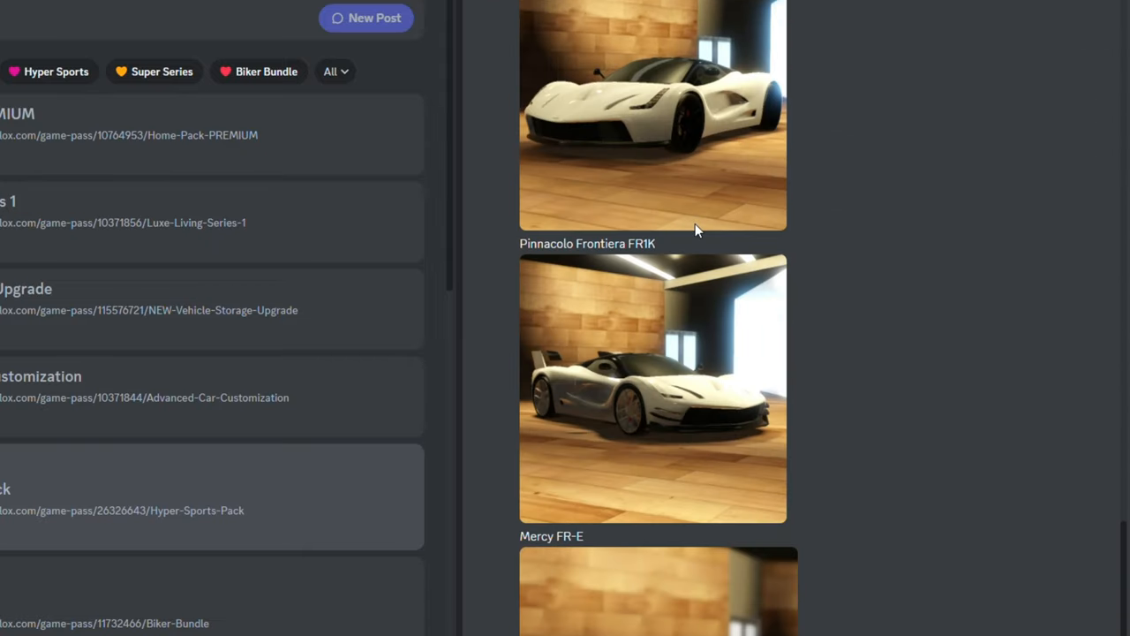